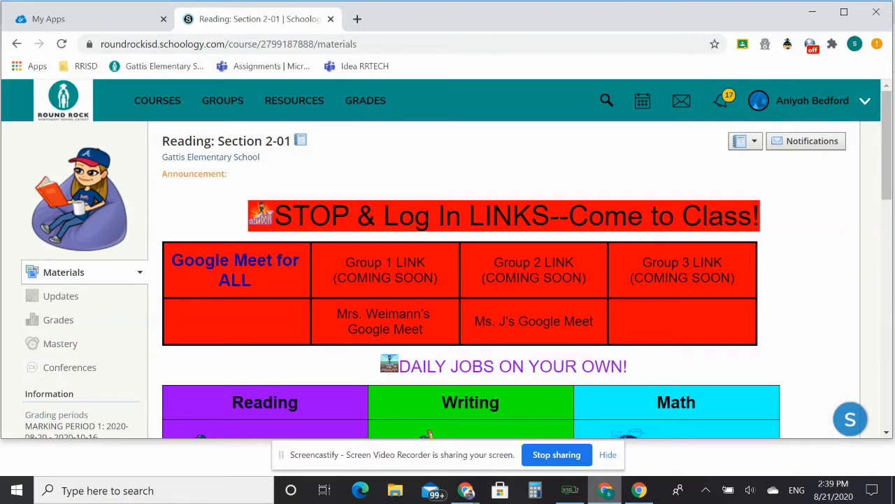
Step: Follow the 'CLICK this Writing link EVERYDAY!' link to the August 20-21 MY JOB Writing folder
scroll("down", 3)
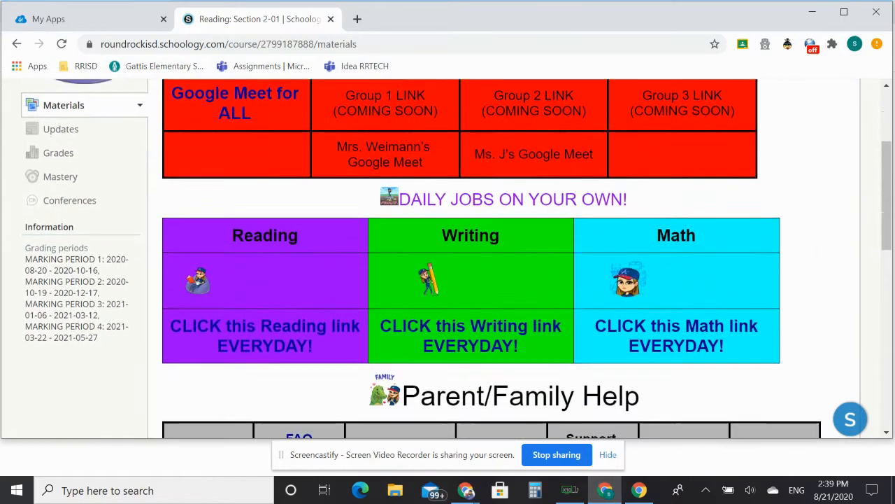
scroll("down", 3)
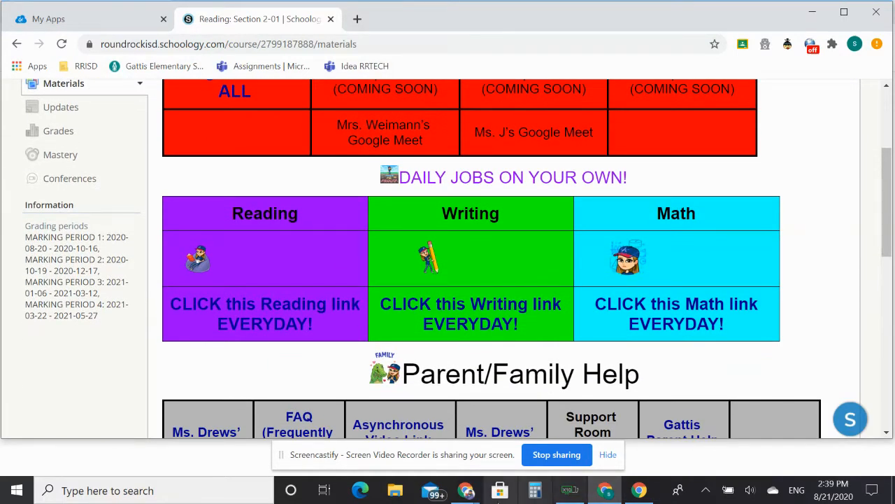
mouse_move(467, 299)
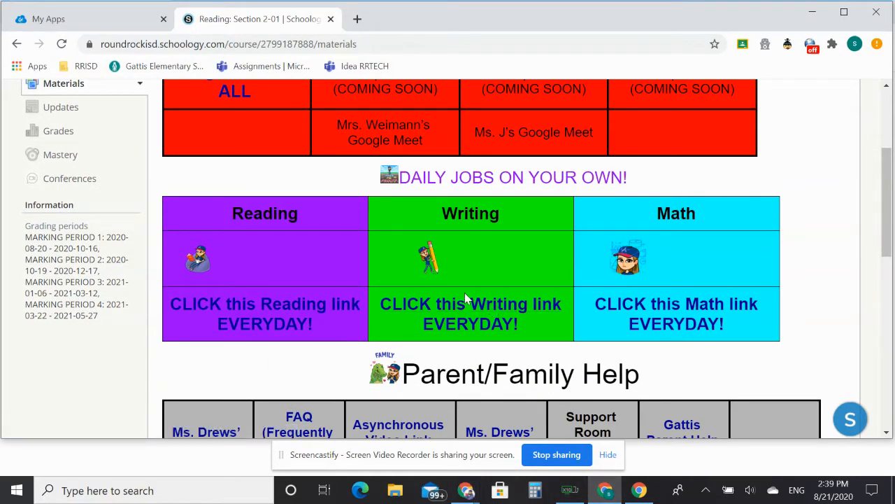
mouse_move(470, 303)
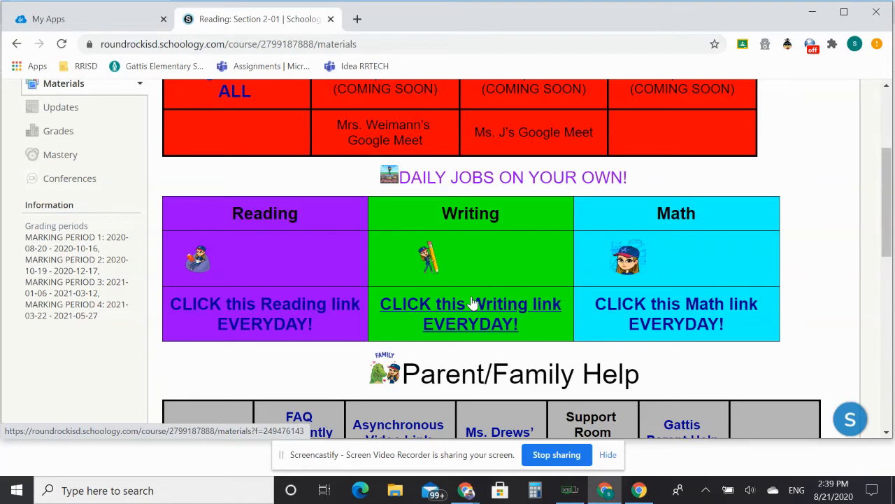
left_click(470, 312)
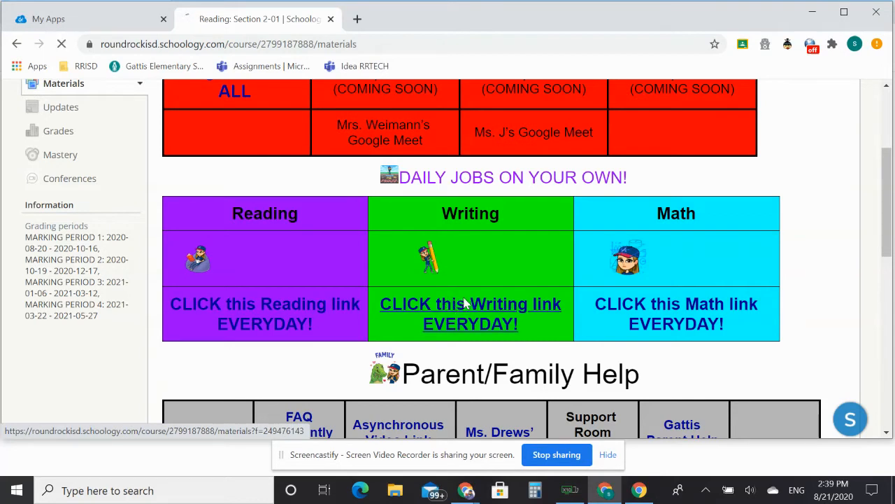
left_click(470, 303)
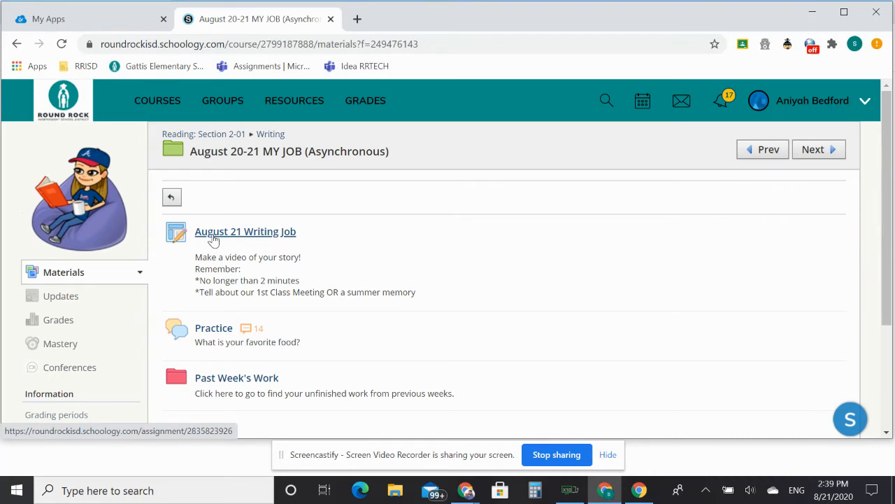
Step: View the August 21 Writing Job page, reading its video-story instructions and attached audio recording
left_click(246, 231)
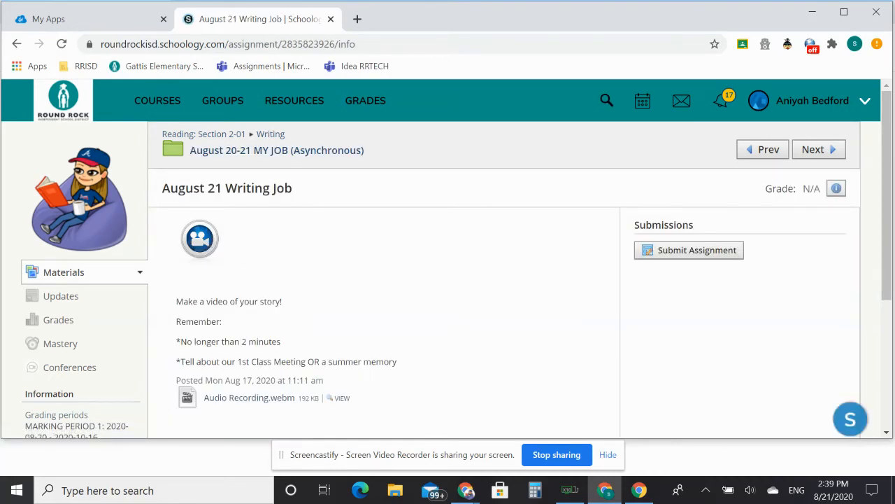
scroll("down", 3)
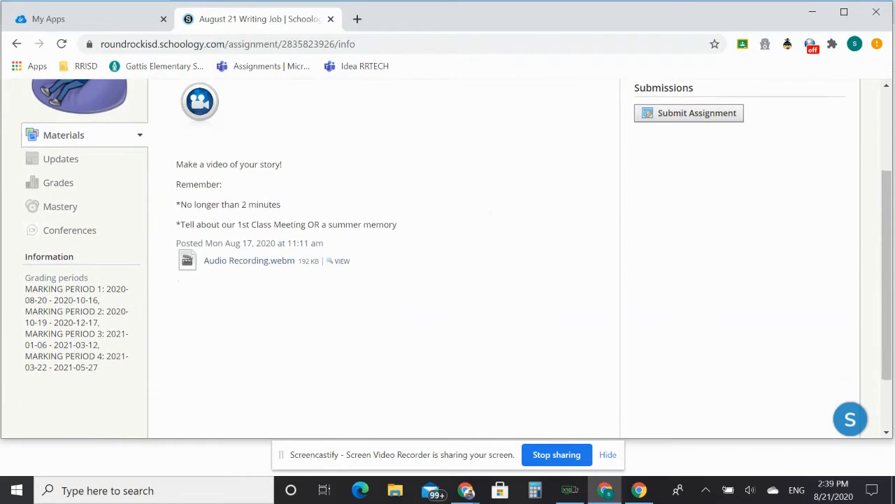
scroll("down", 3)
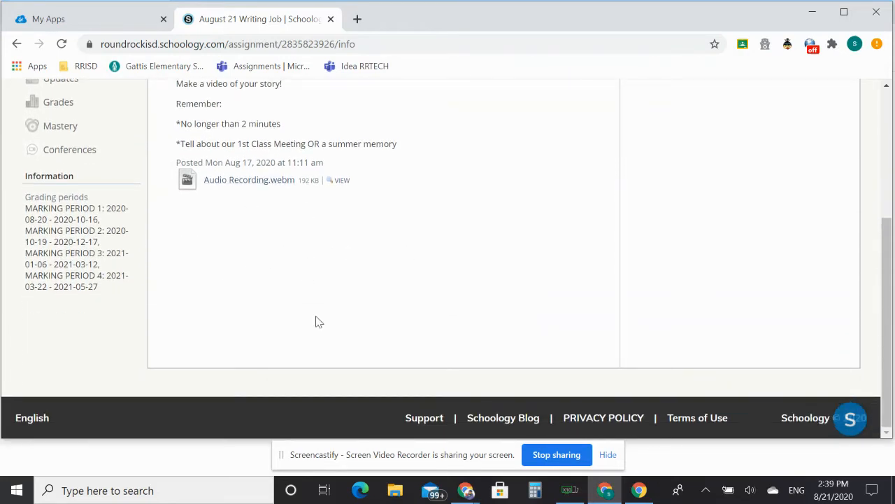
scroll("up", 3)
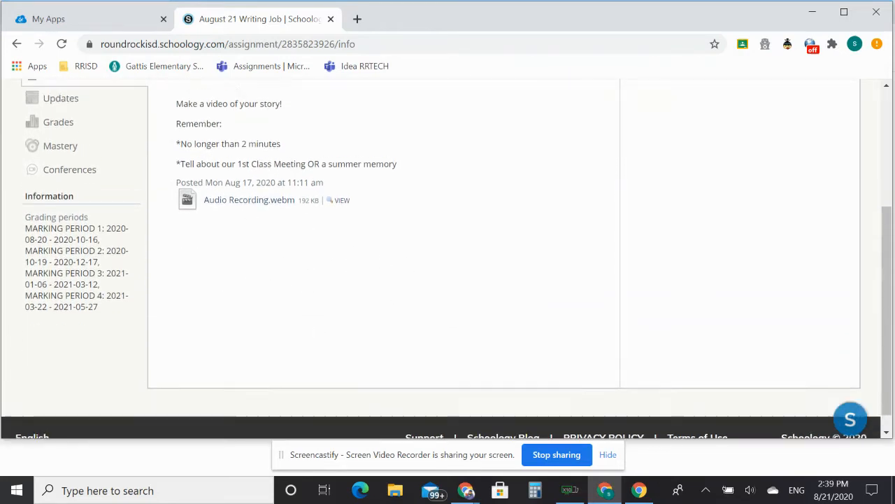
scroll("up", 3)
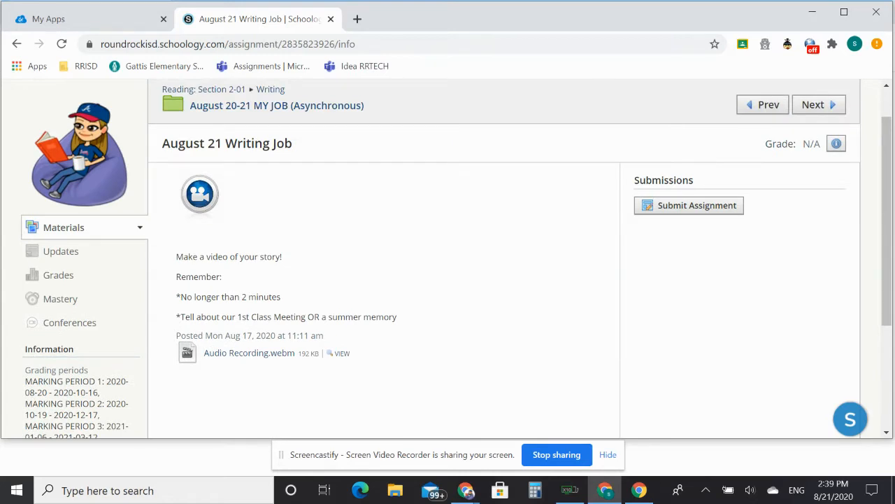
mouse_move(669, 217)
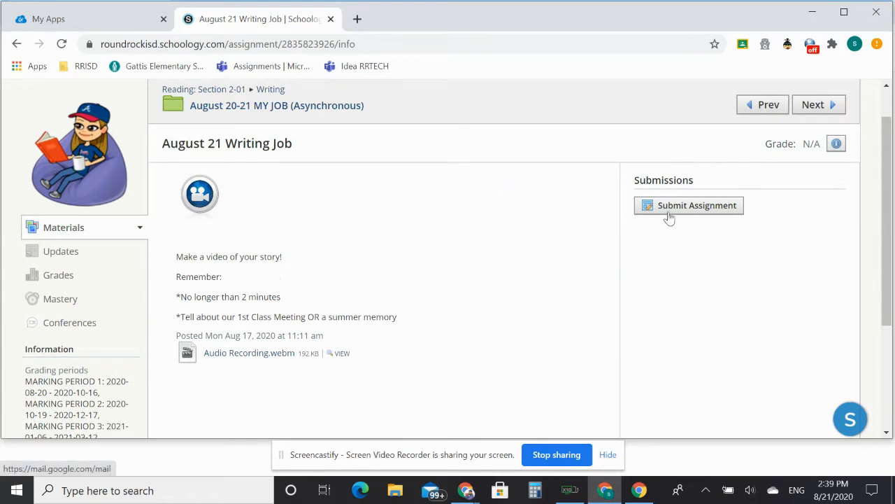
mouse_move(697, 205)
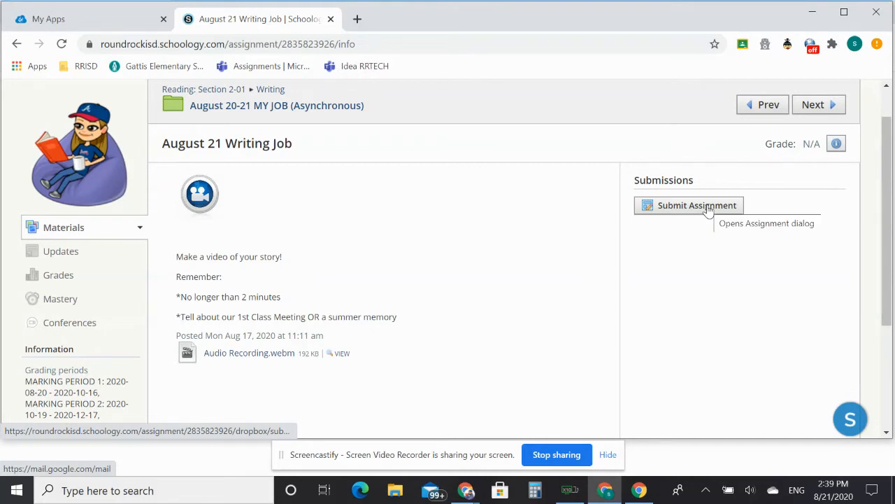
Step: Start a submission for the August 21 Writing Job via Submit Assignment, showing the empty Upload dialog
left_click(697, 205)
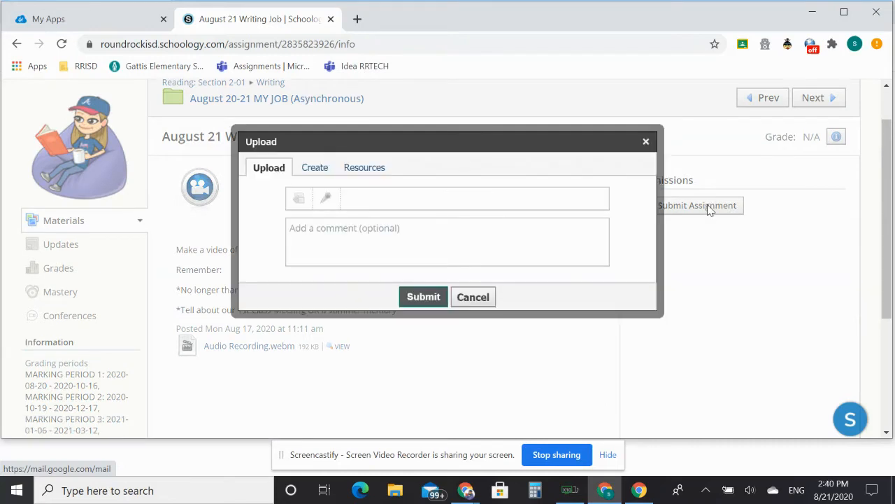
mouse_move(695, 185)
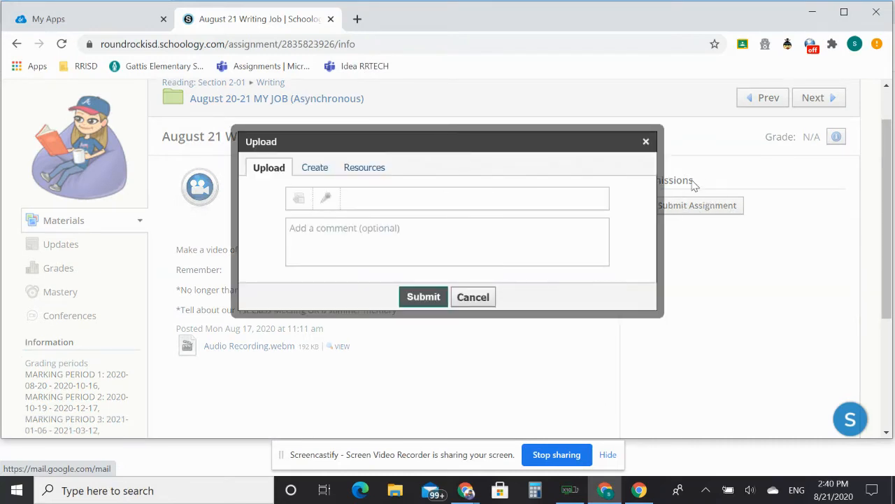
mouse_move(692, 210)
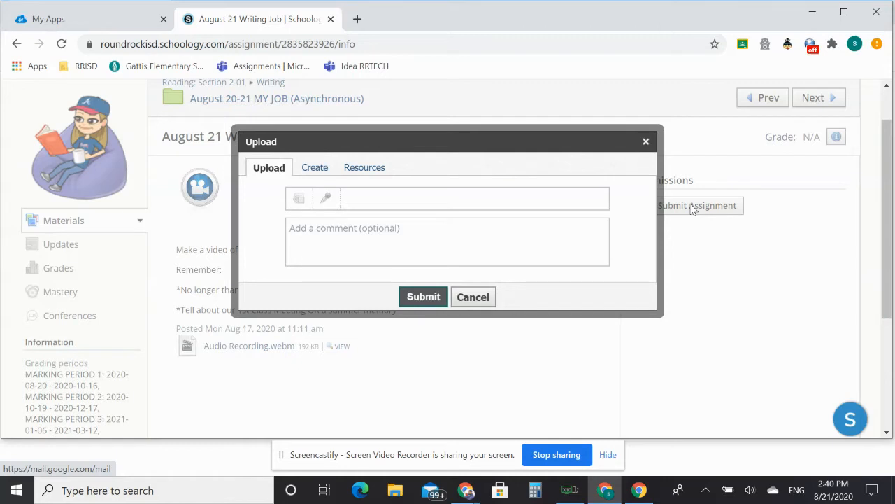
mouse_move(570, 218)
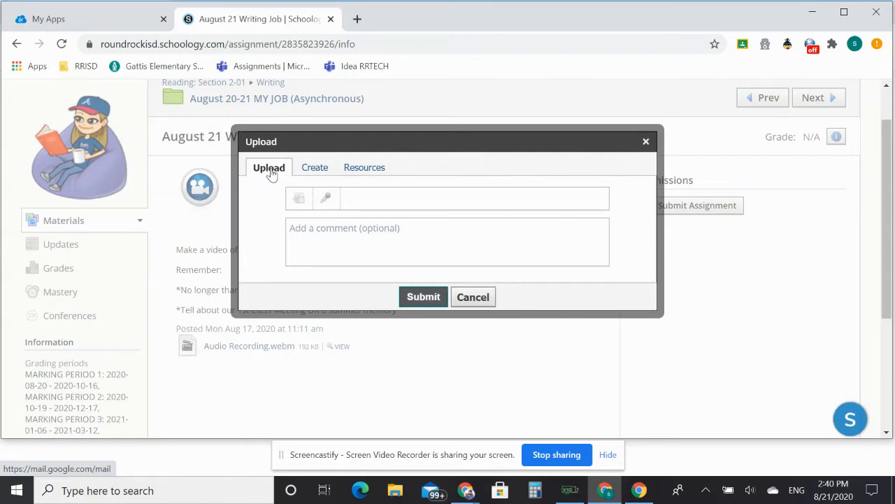
mouse_move(283, 183)
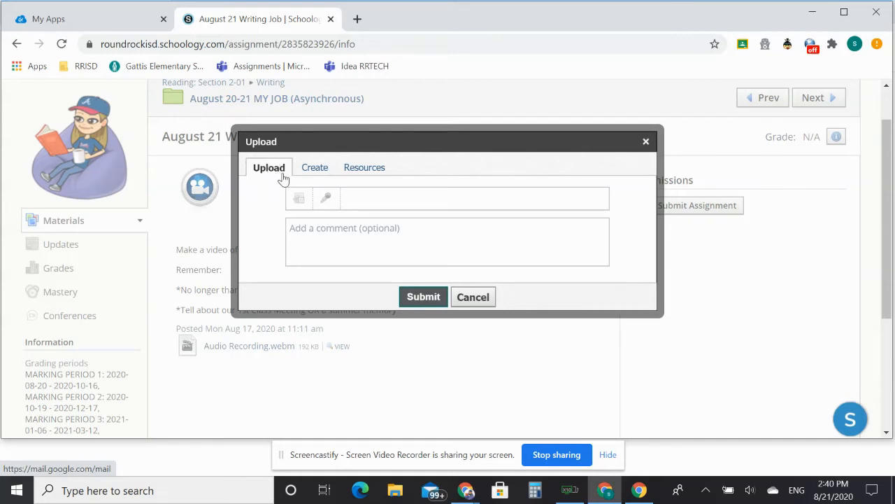
mouse_move(327, 197)
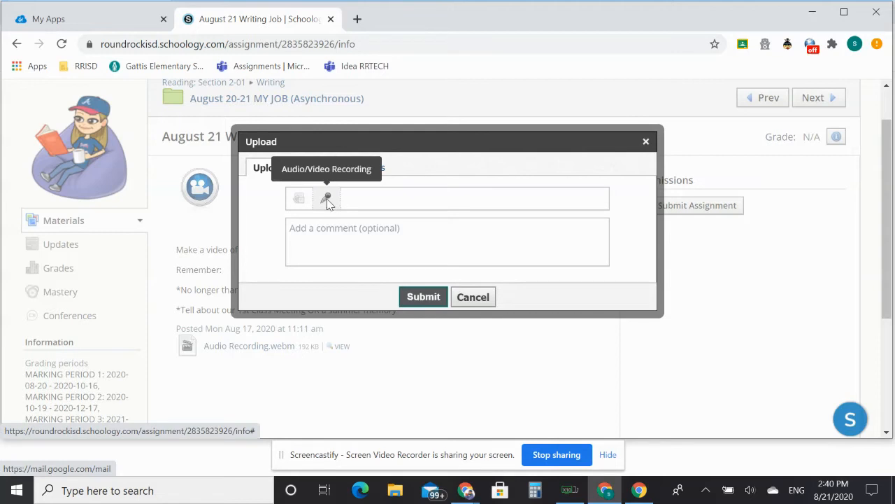
mouse_move(327, 198)
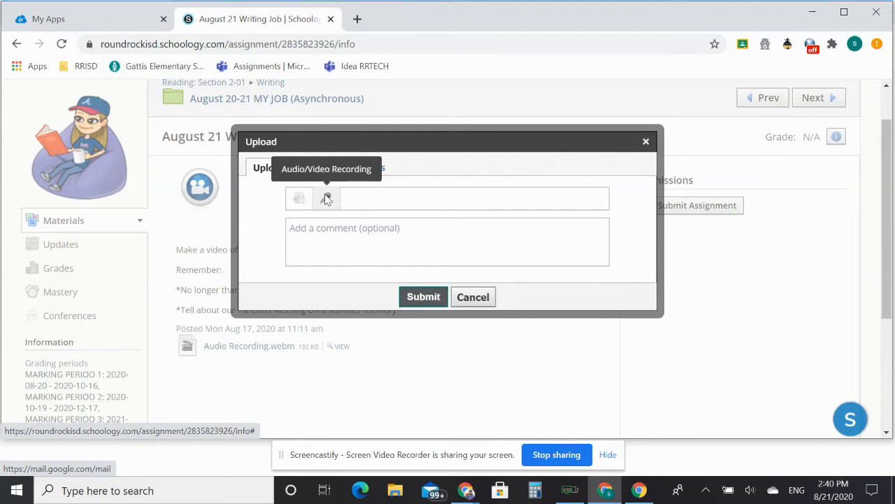
Step: Choose Audio & Video recording and allow camera and microphone access to get a live webcam preview
left_click(326, 198)
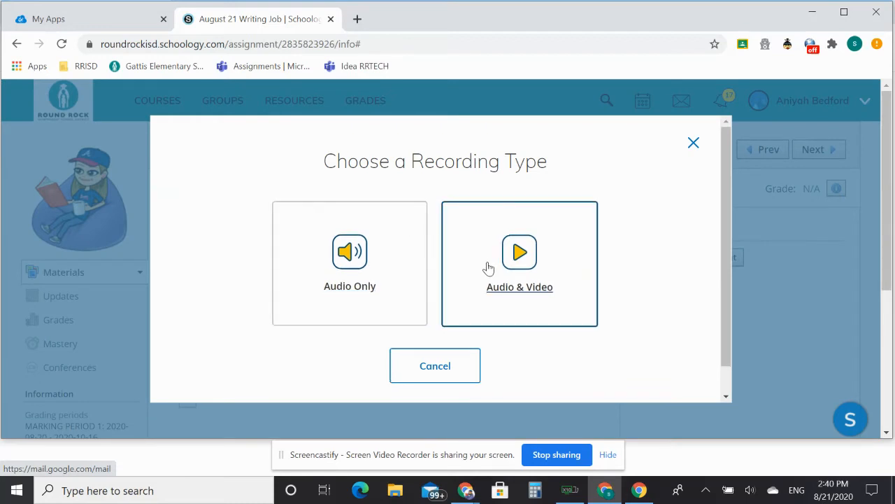
mouse_move(537, 262)
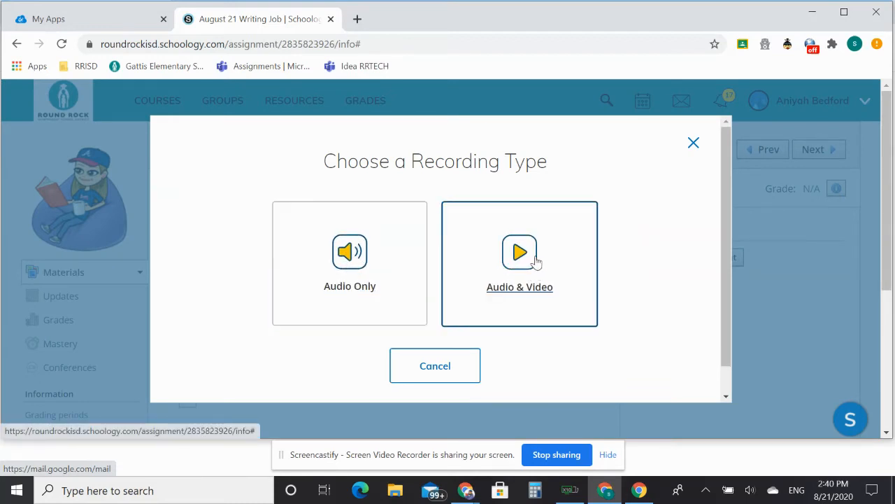
mouse_move(532, 253)
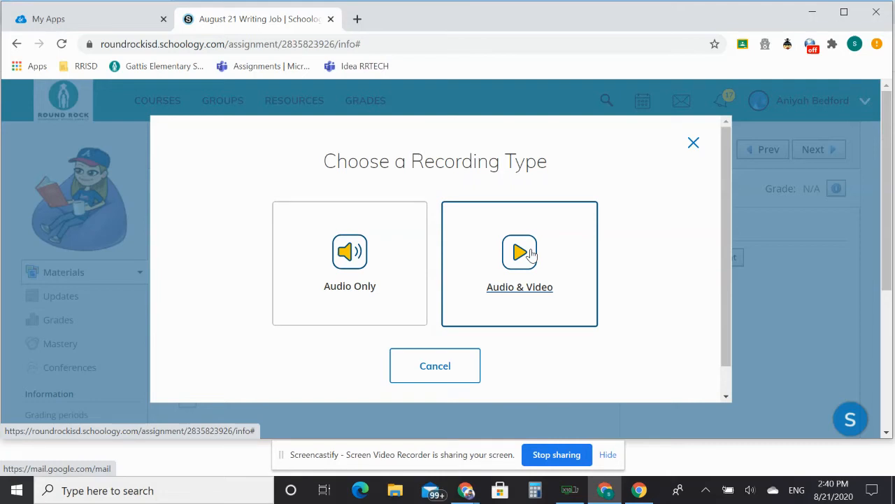
mouse_move(514, 257)
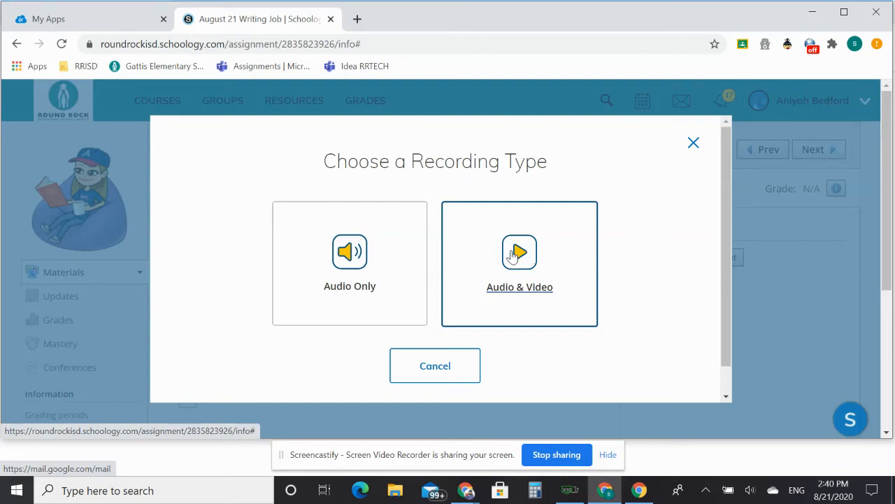
left_click(520, 262)
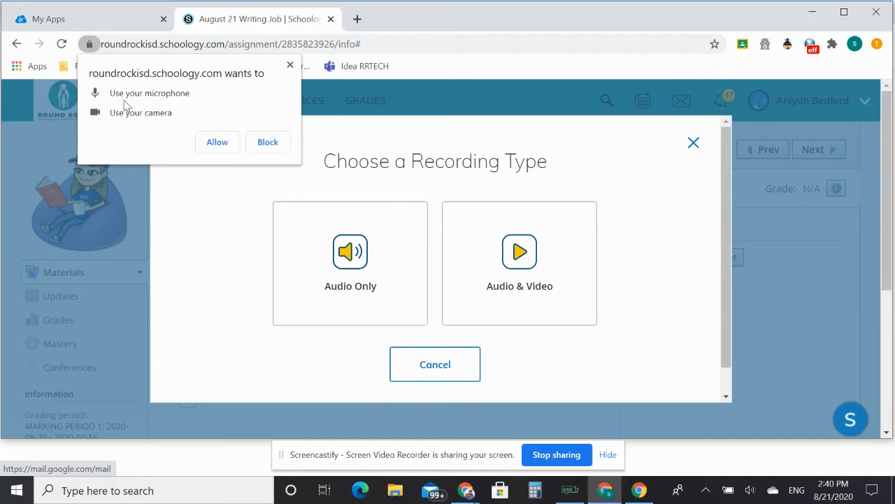
mouse_move(217, 142)
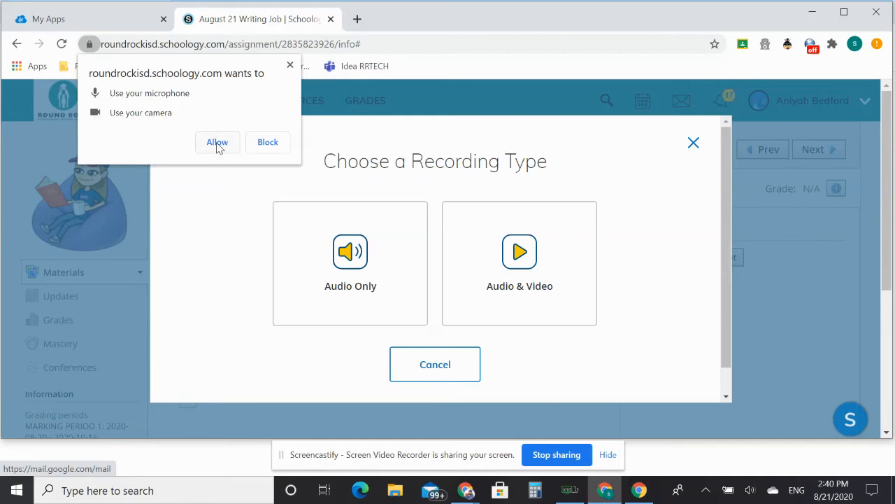
left_click(217, 142)
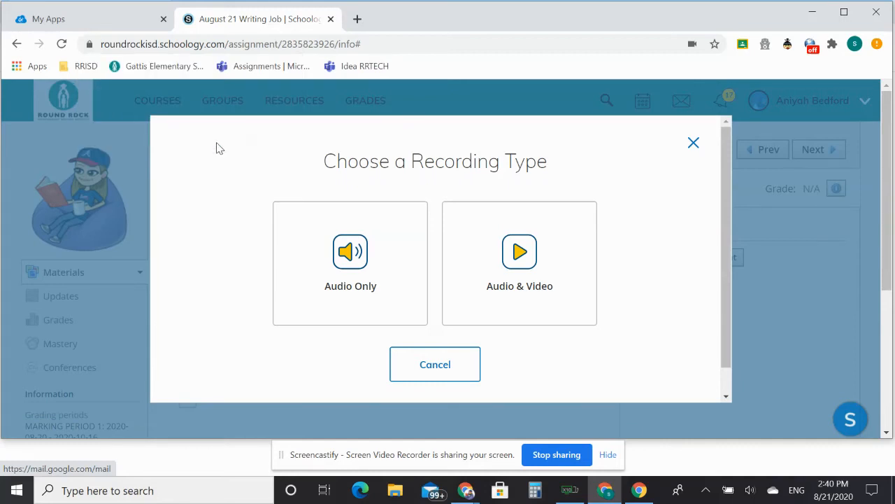
left_click(520, 262)
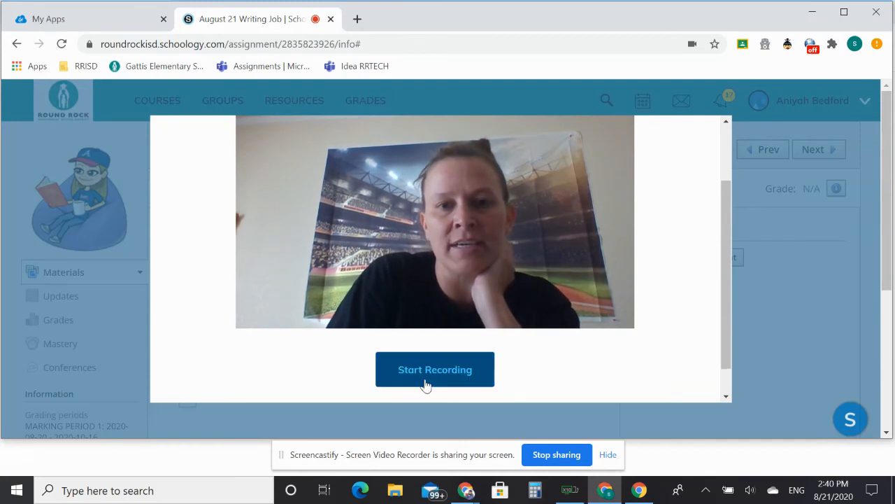
Step: Record a short webcam clip and insert it as Video Recording.webm in the Upload dialog
left_click(434, 369)
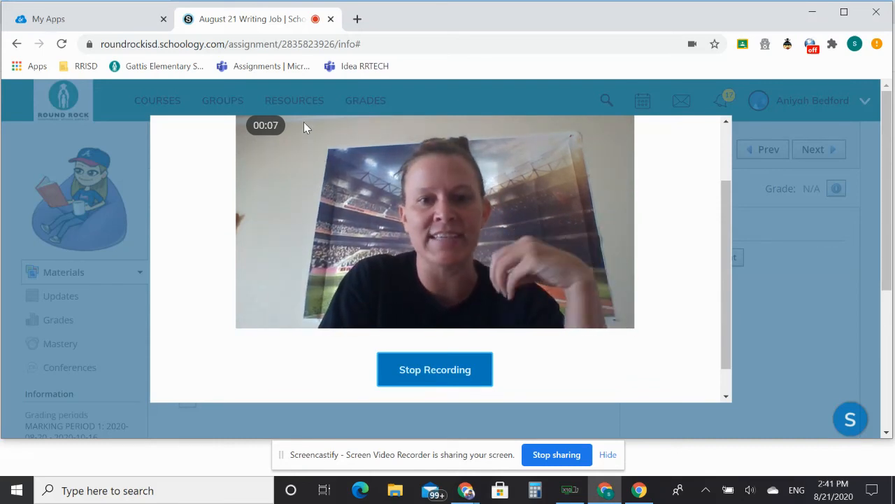
left_click(434, 369)
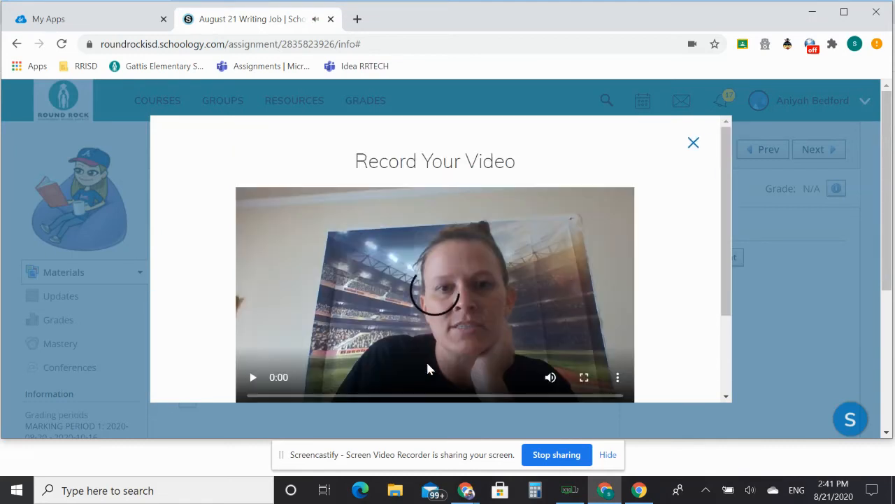
scroll("down", 3)
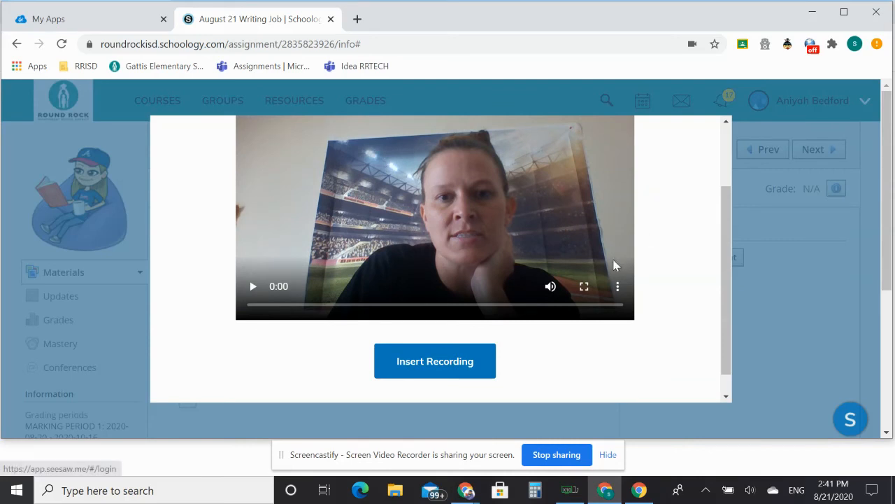
left_click(434, 361)
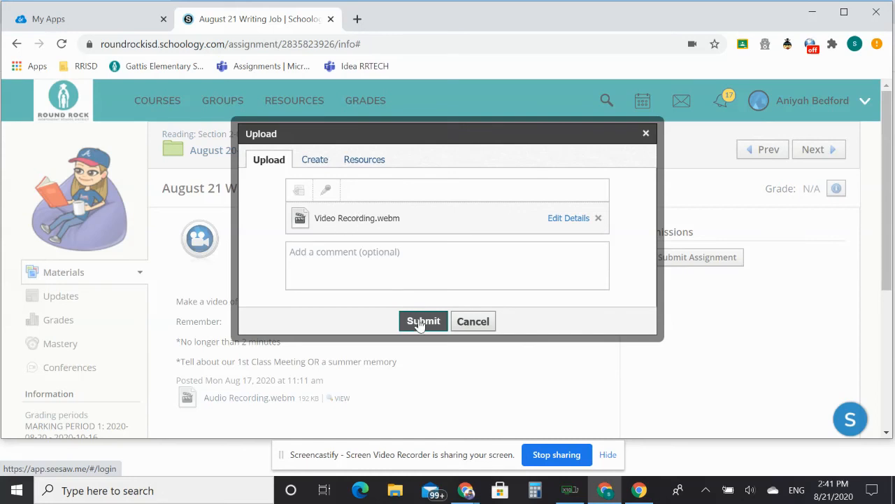
Step: Submit the upload so the assignment shows 'Assignment submitted' with one item
left_click(423, 321)
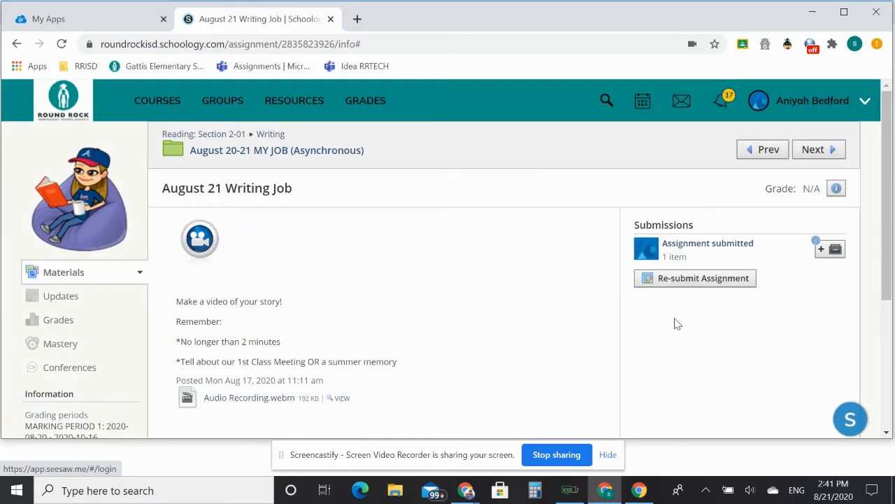
mouse_move(707, 249)
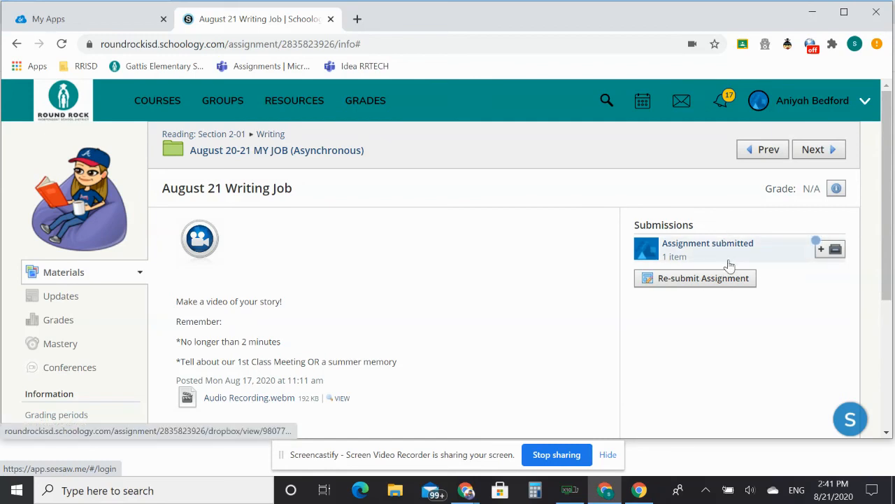